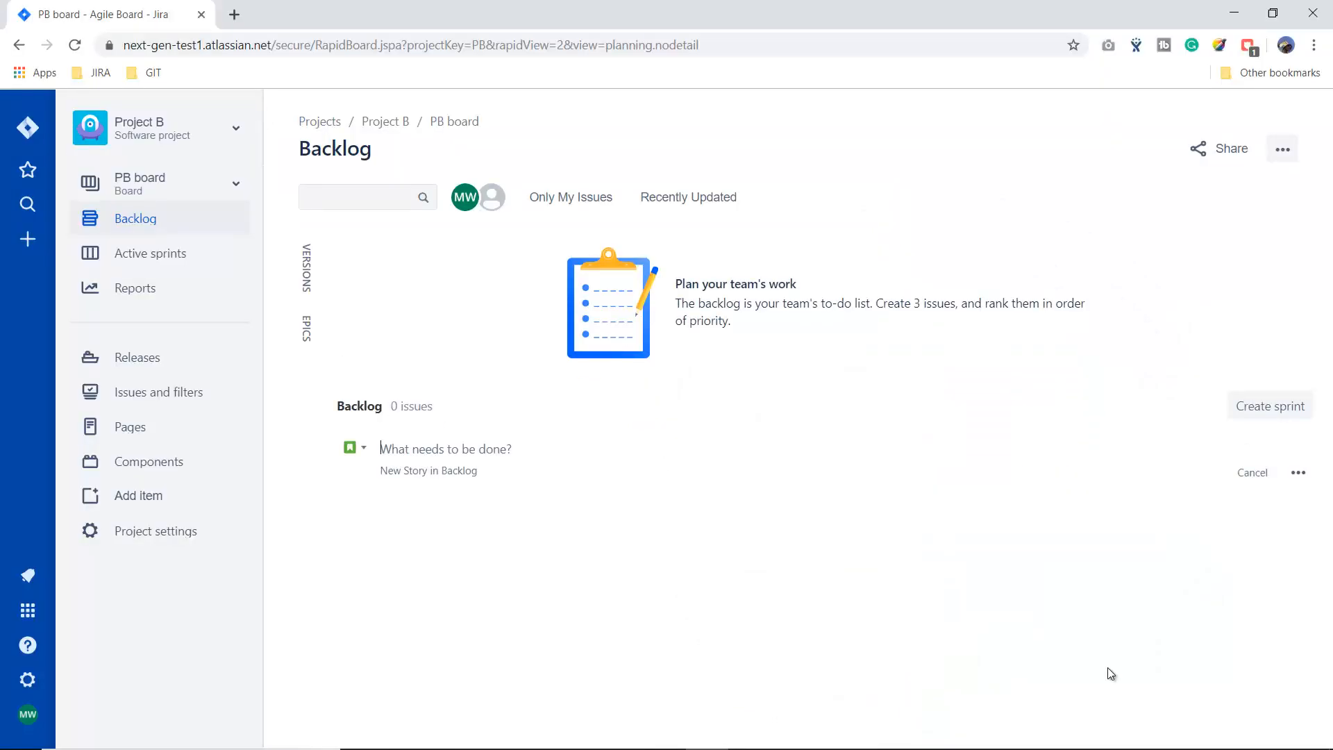
pyautogui.moveTo(472, 592)
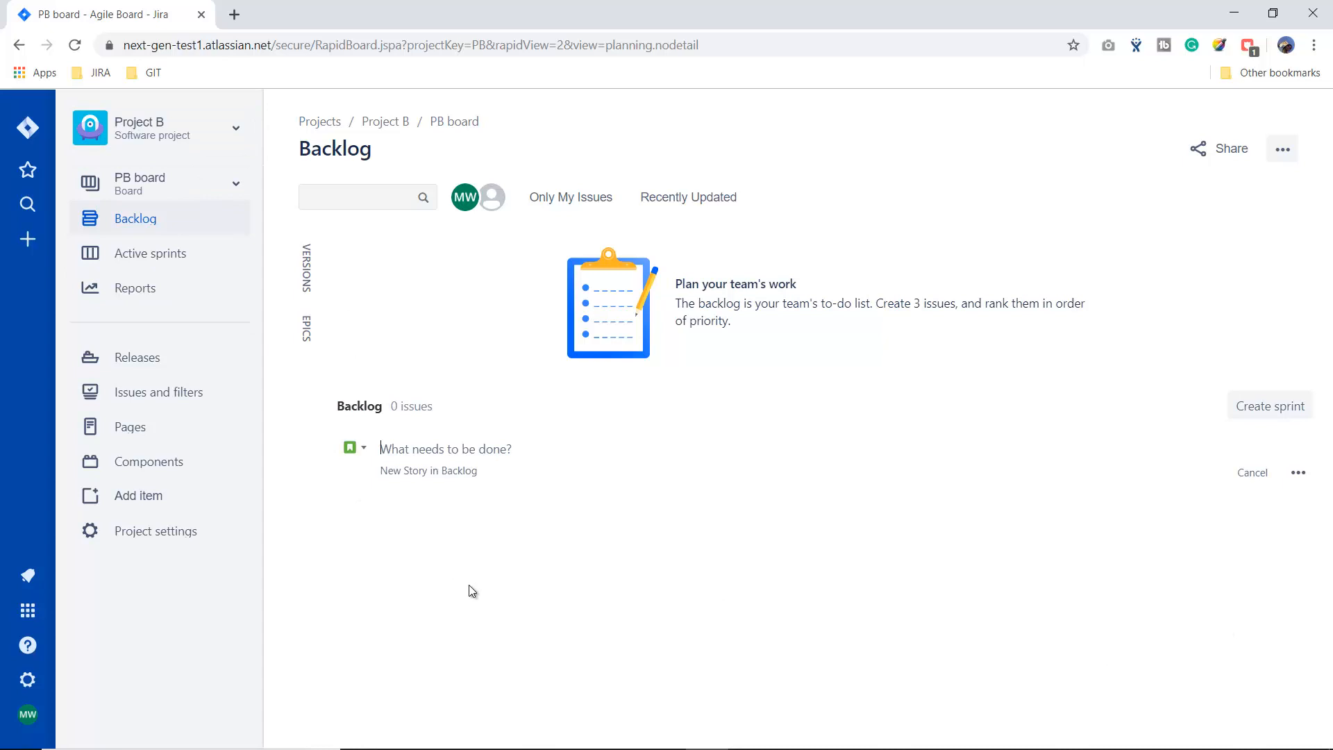
pyautogui.moveTo(461, 591)
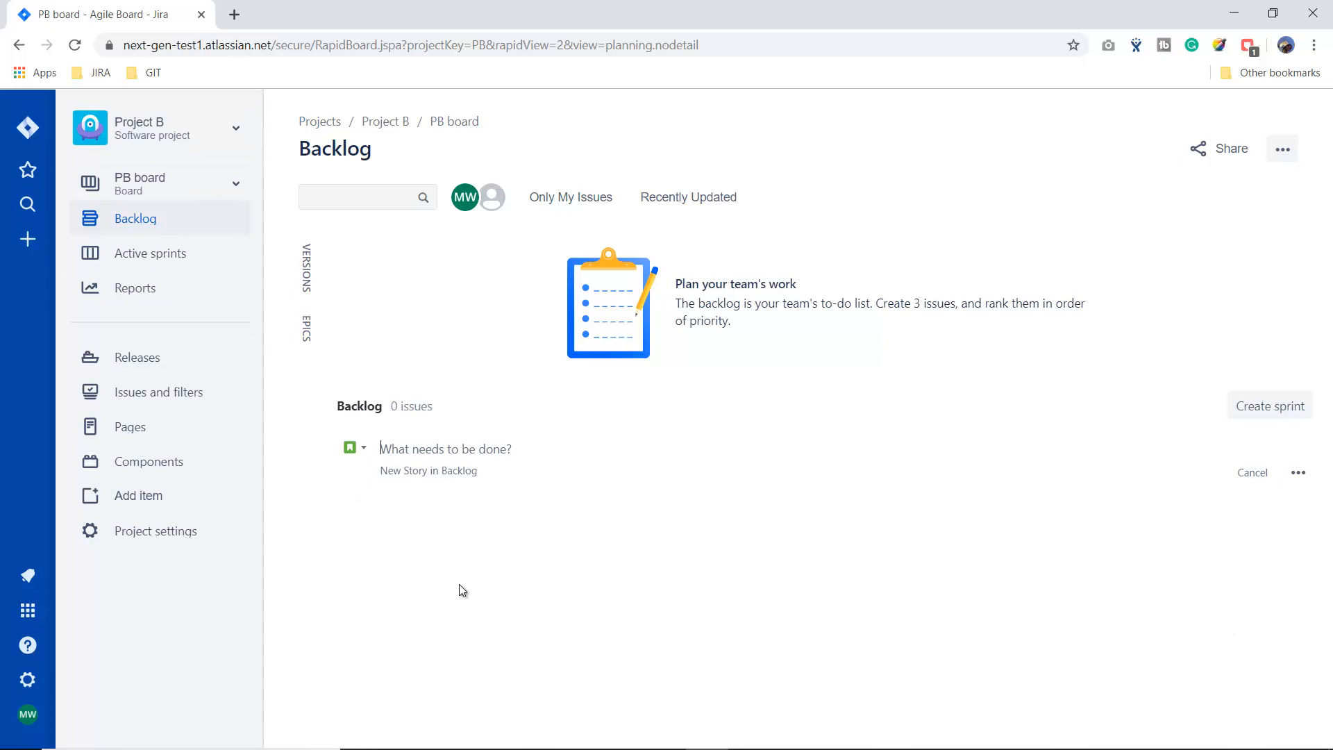
pyautogui.moveTo(157, 530)
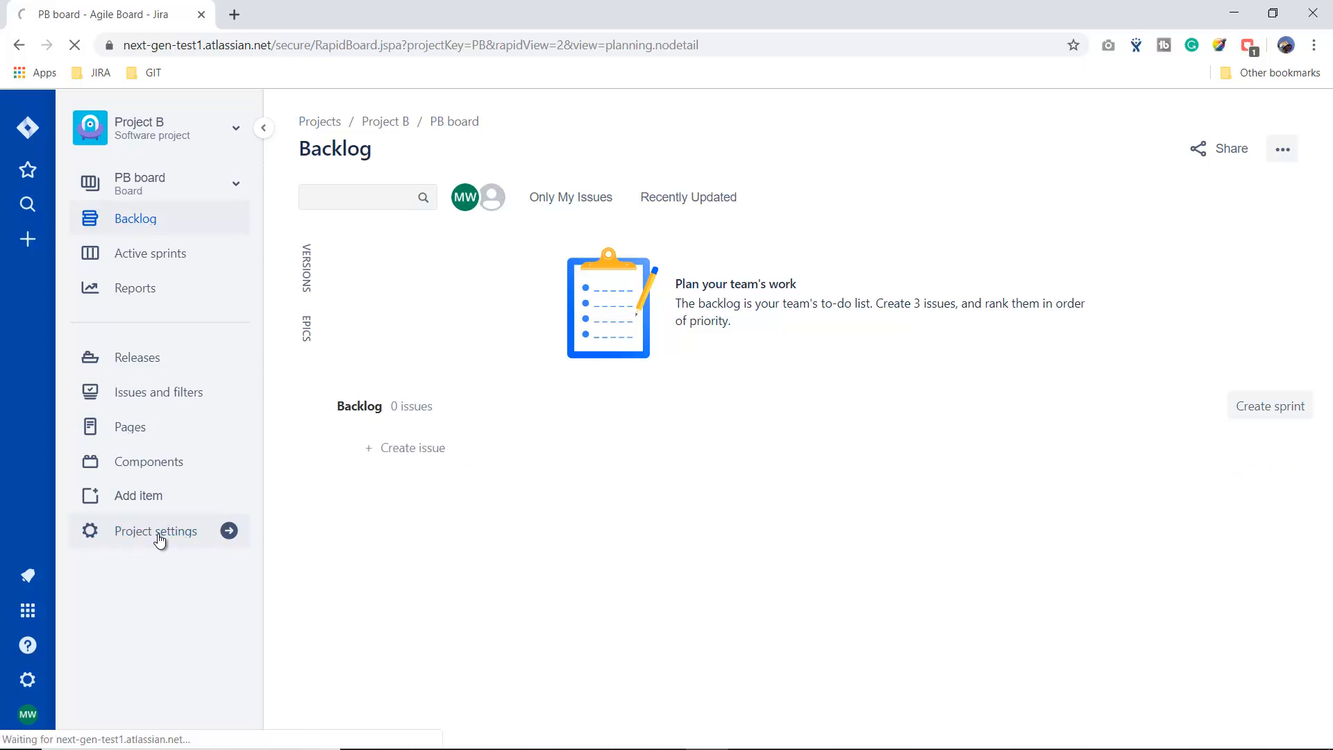
# Go from the Project B backlog to its Project settings Details page.
pyautogui.click(157, 531)
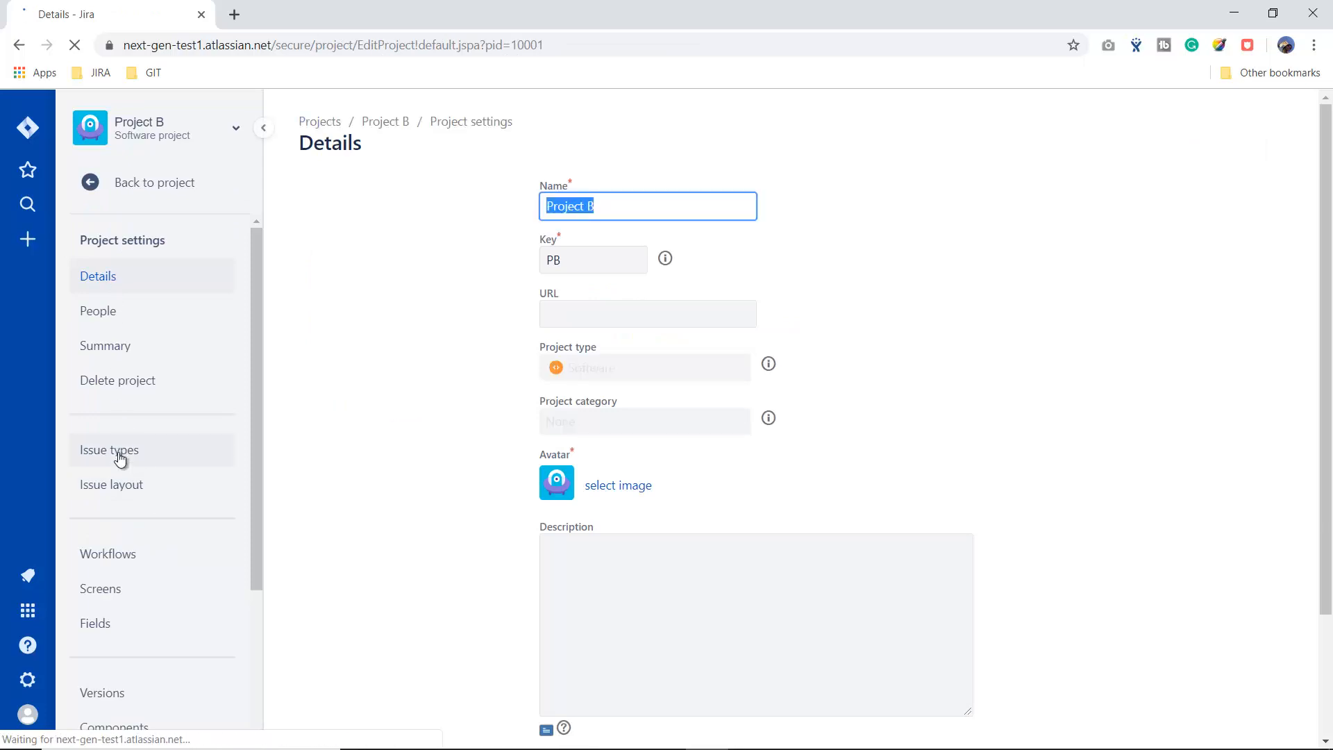
# Show Project B's Issue types page with the PB: Scrum scheme's Story, Bug, Epic, Task and Sub-task.
pyautogui.click(108, 449)
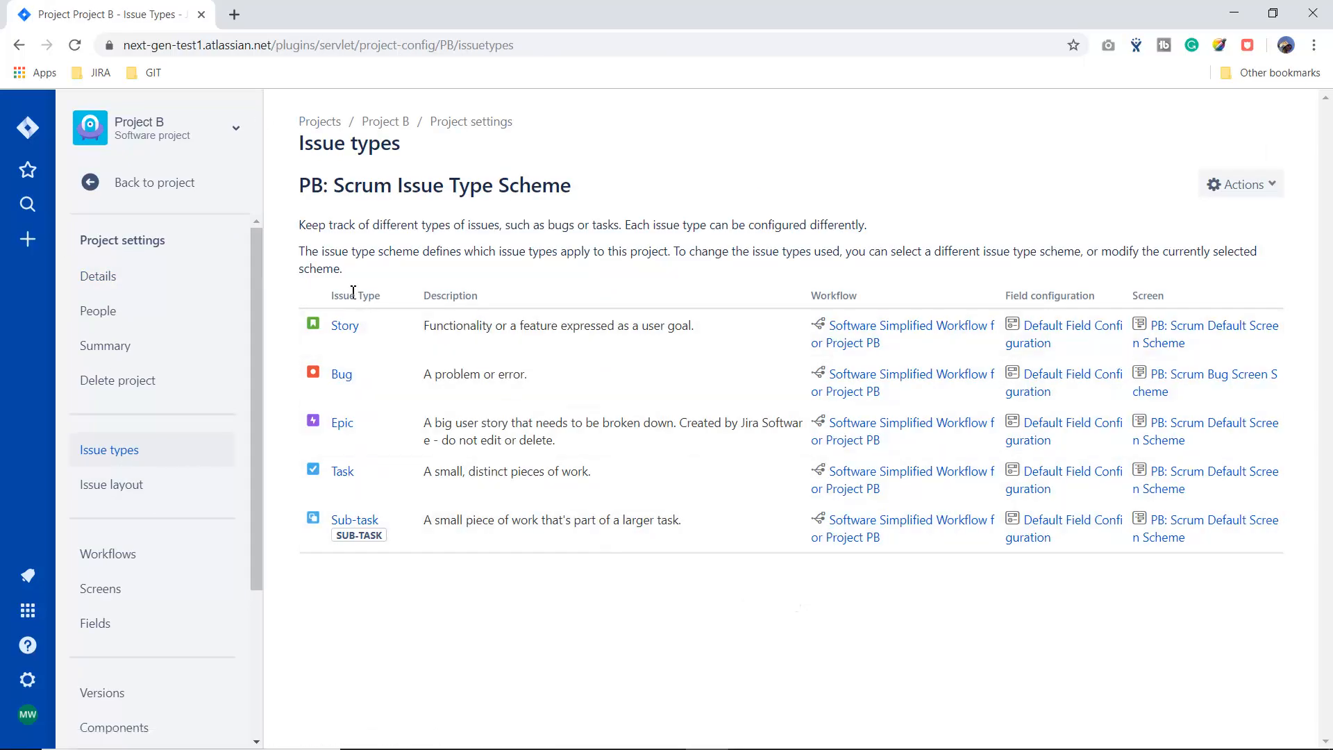
pyautogui.moveTo(404, 592)
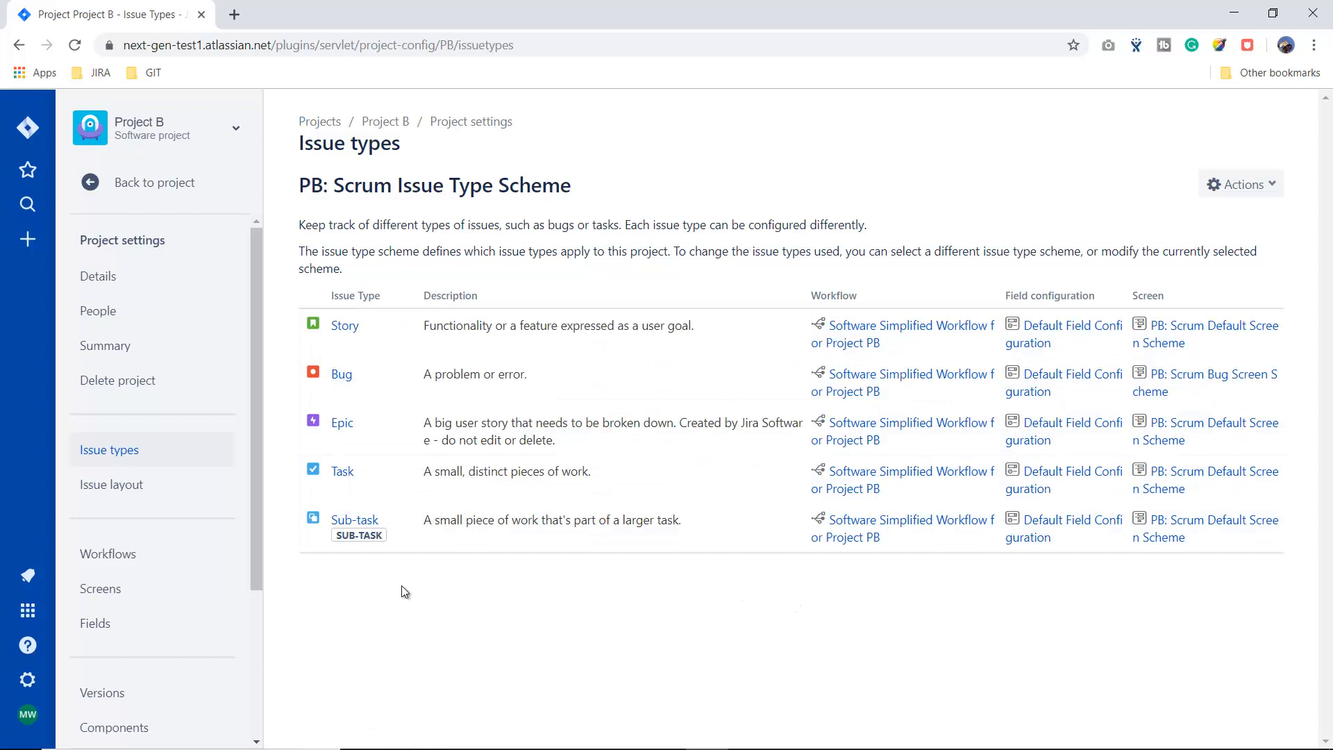
pyautogui.moveTo(396, 547)
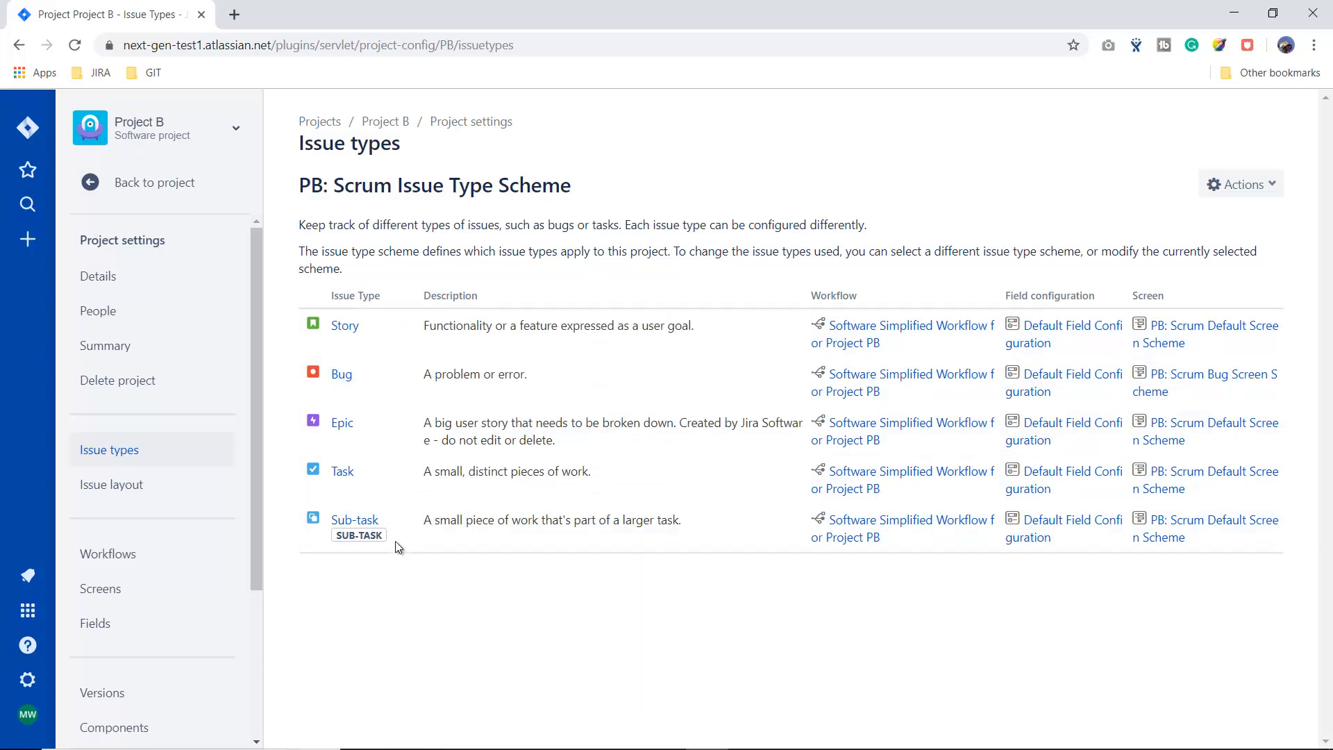
pyautogui.moveTo(341, 425)
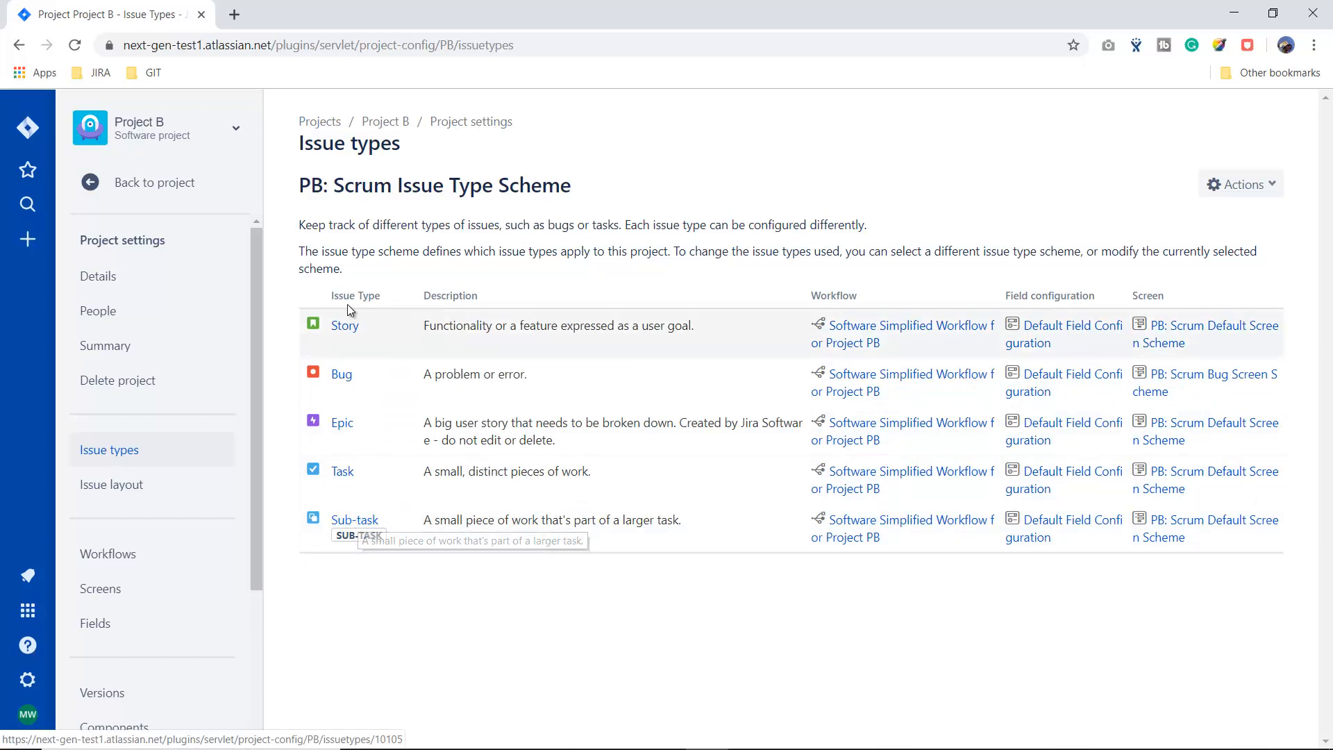
pyautogui.moveTo(371, 564)
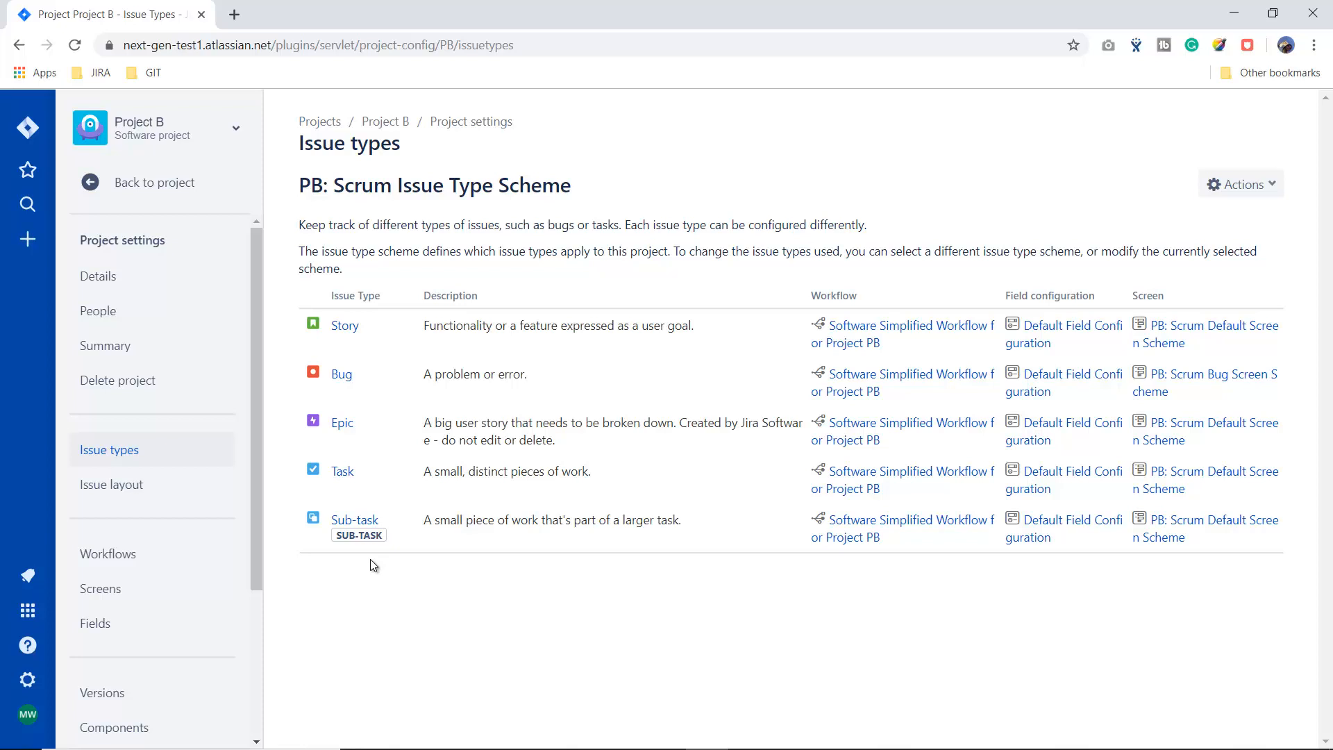
pyautogui.moveTo(602, 96)
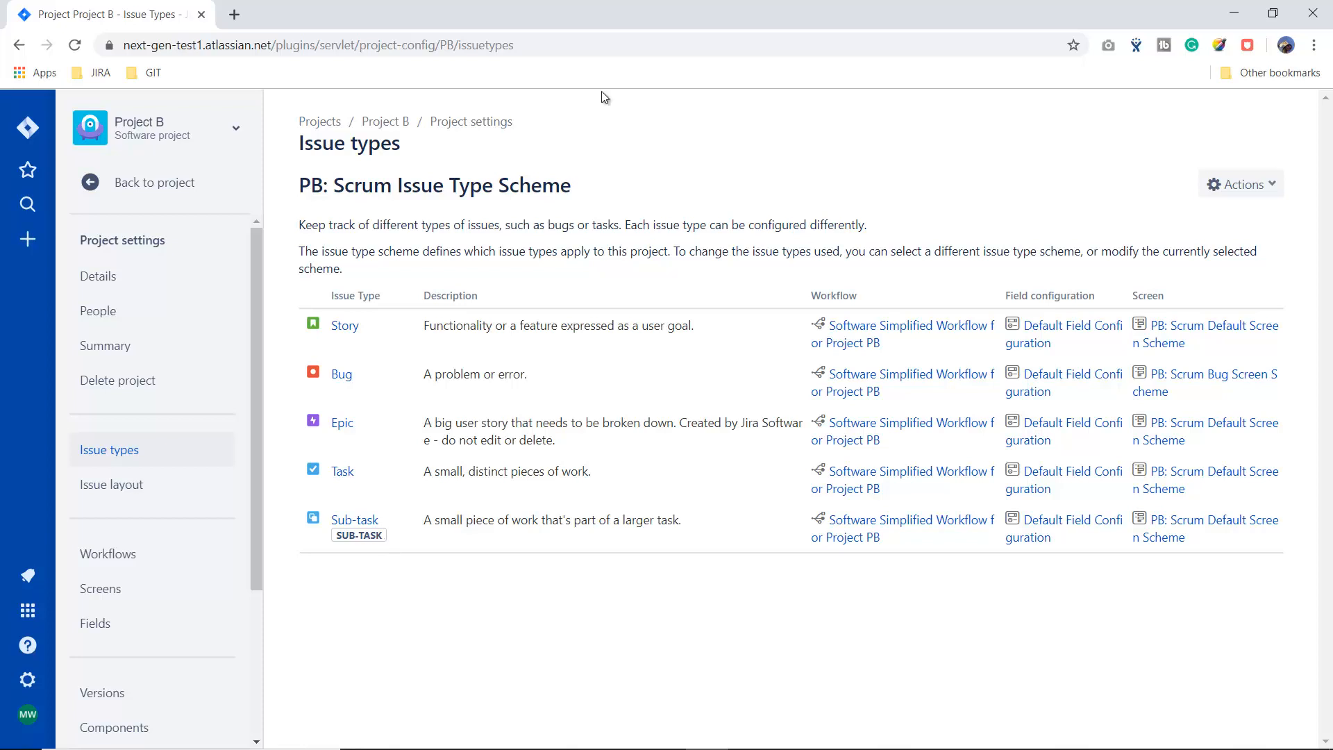
pyautogui.moveTo(1267, 189)
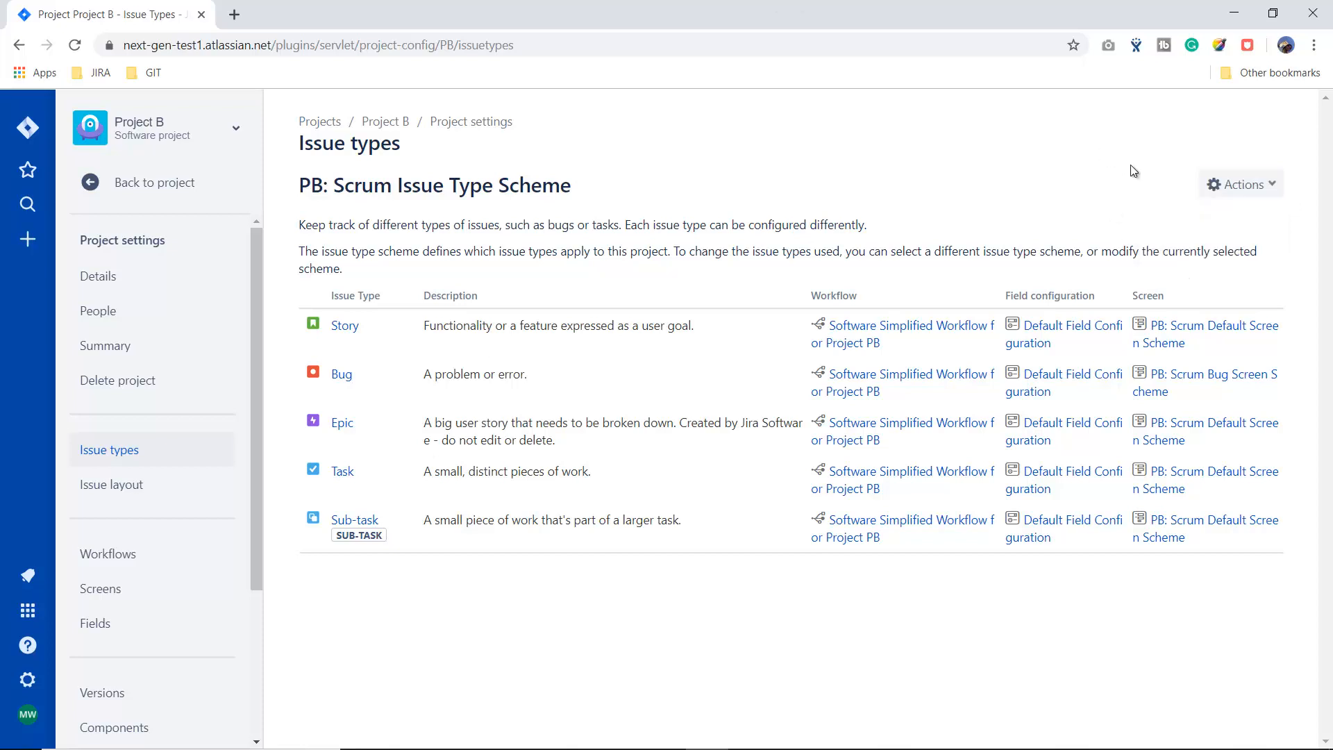
pyautogui.moveTo(1297, 222)
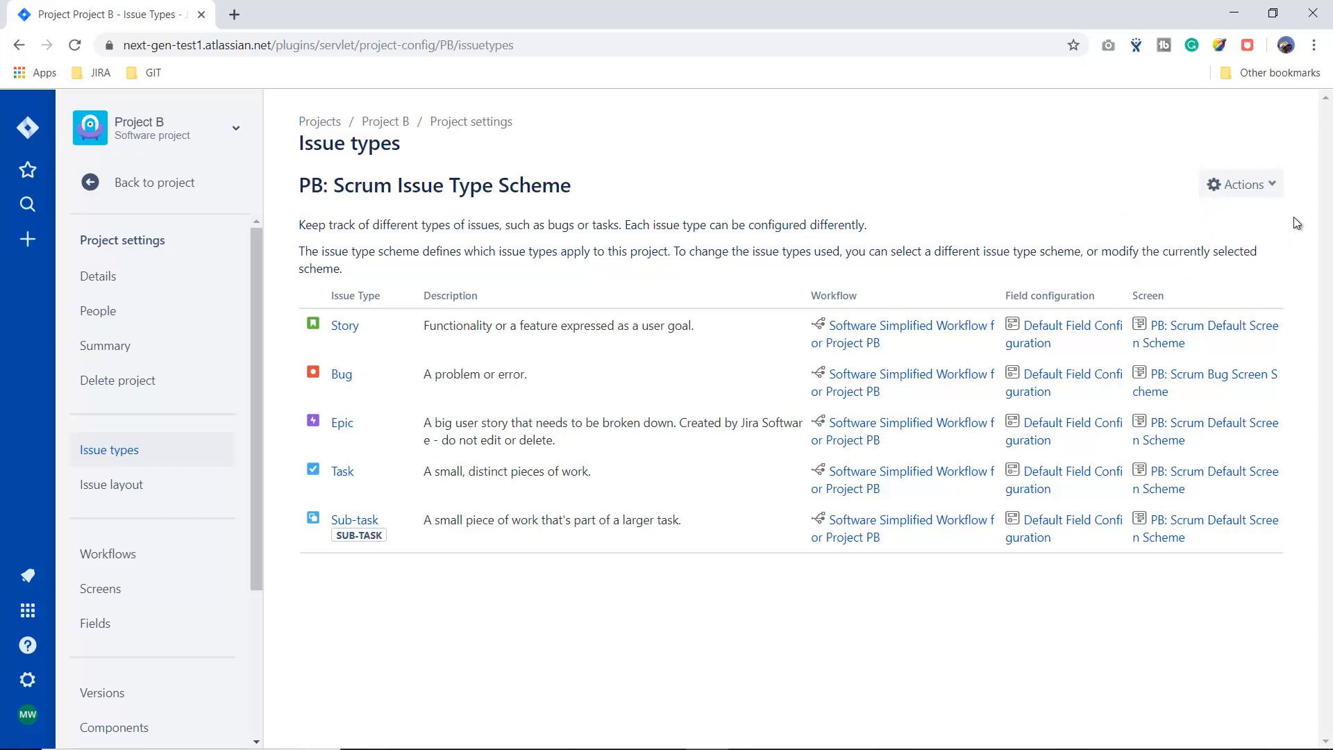